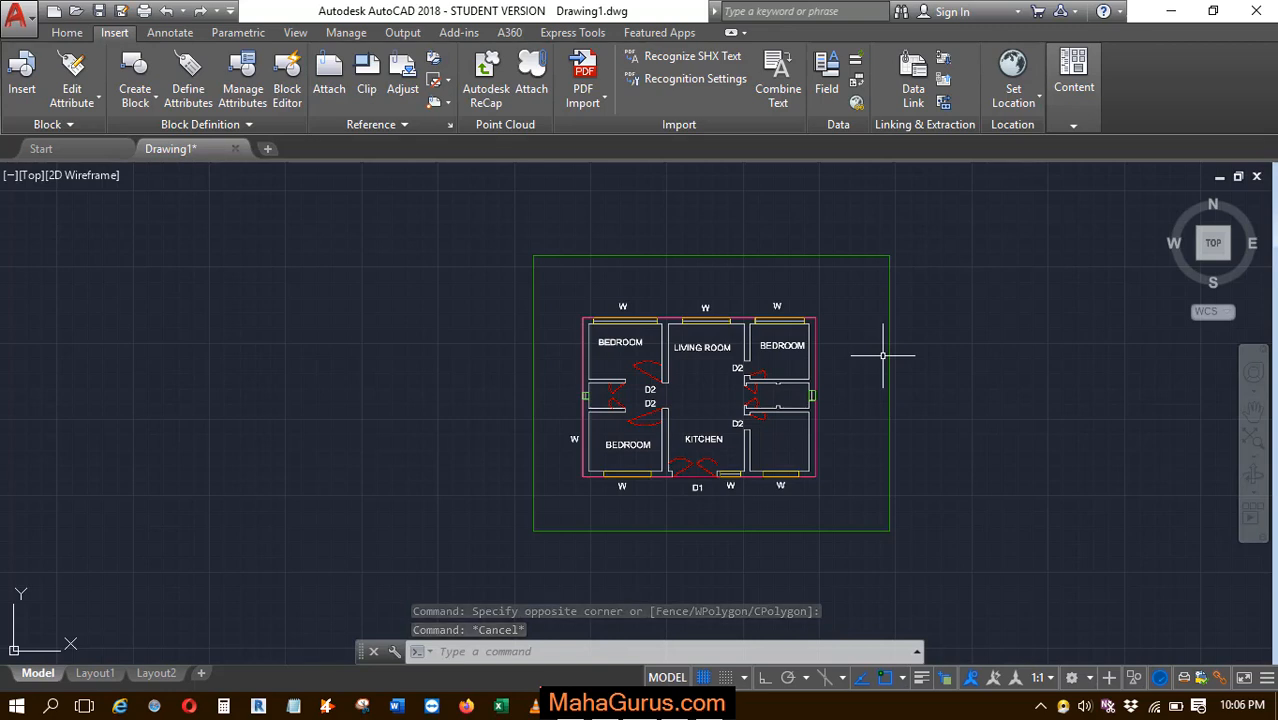
# Cancel the pending command so the PDF floor-plan underlay can be selected.
pyautogui.press('Escape')
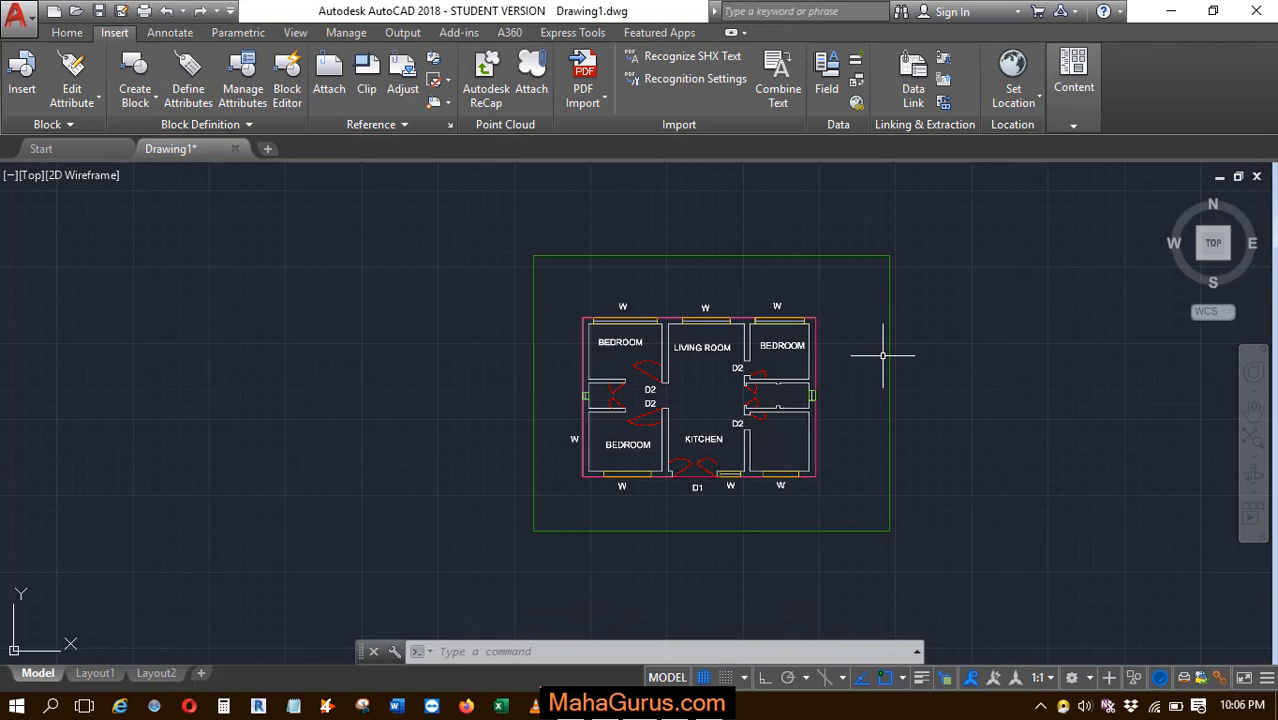
pyautogui.moveTo(942, 238)
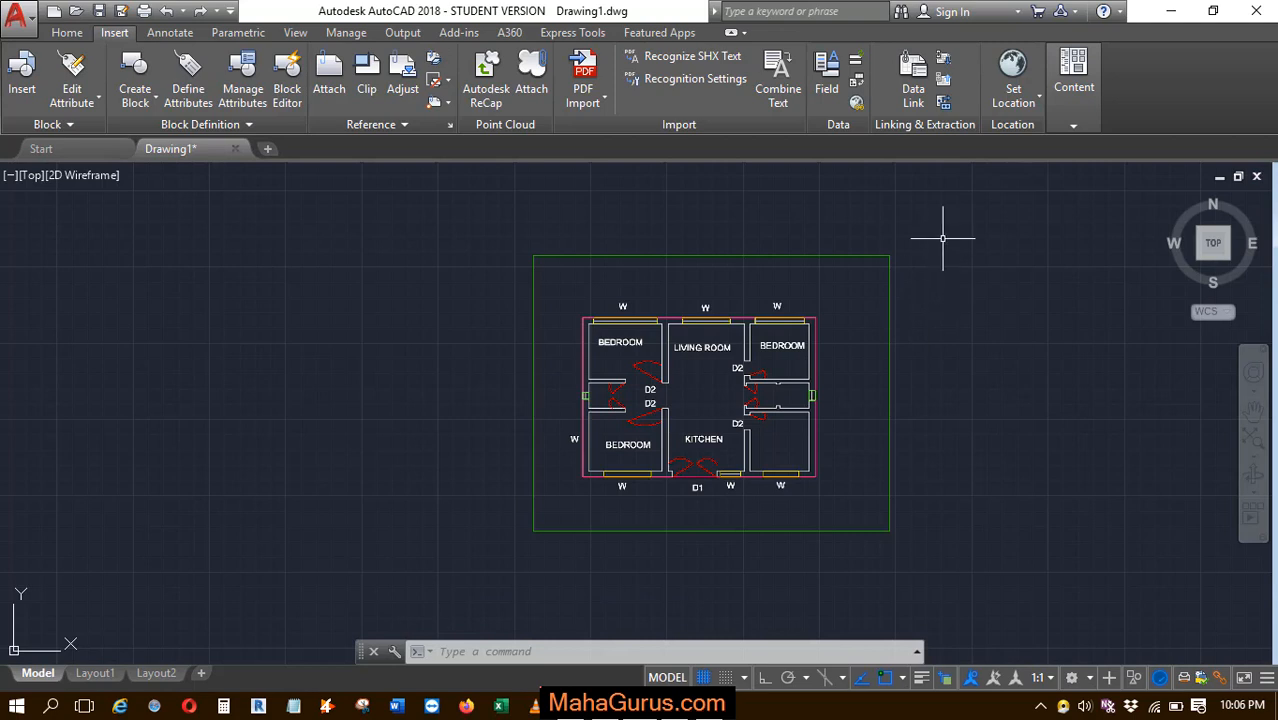
pyautogui.moveTo(824, 324)
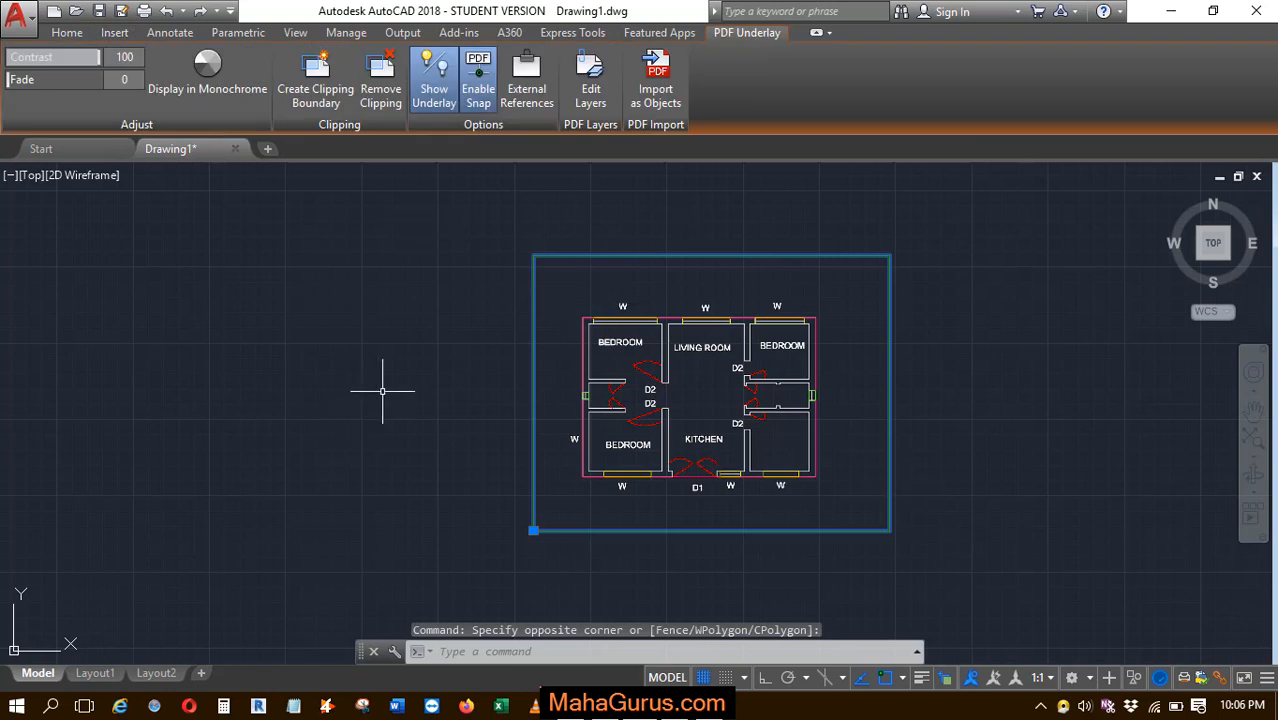
pyautogui.moveTo(662, 370)
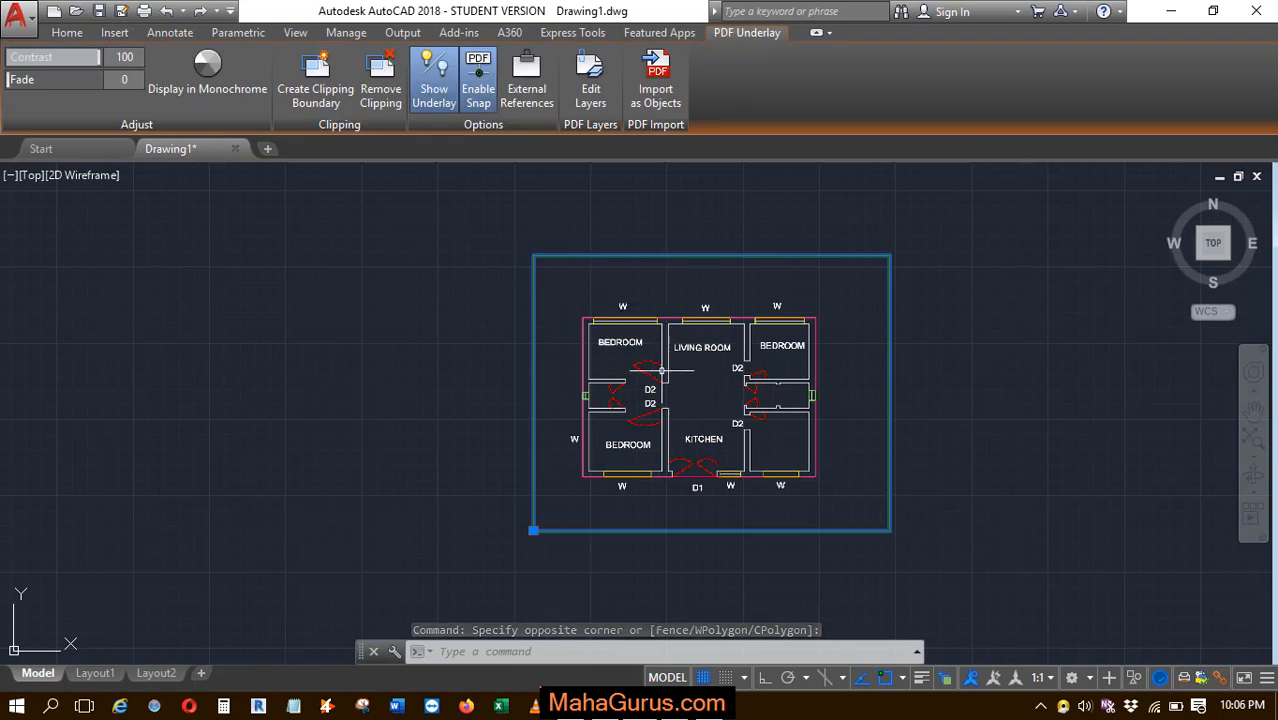
pyautogui.click(114, 32)
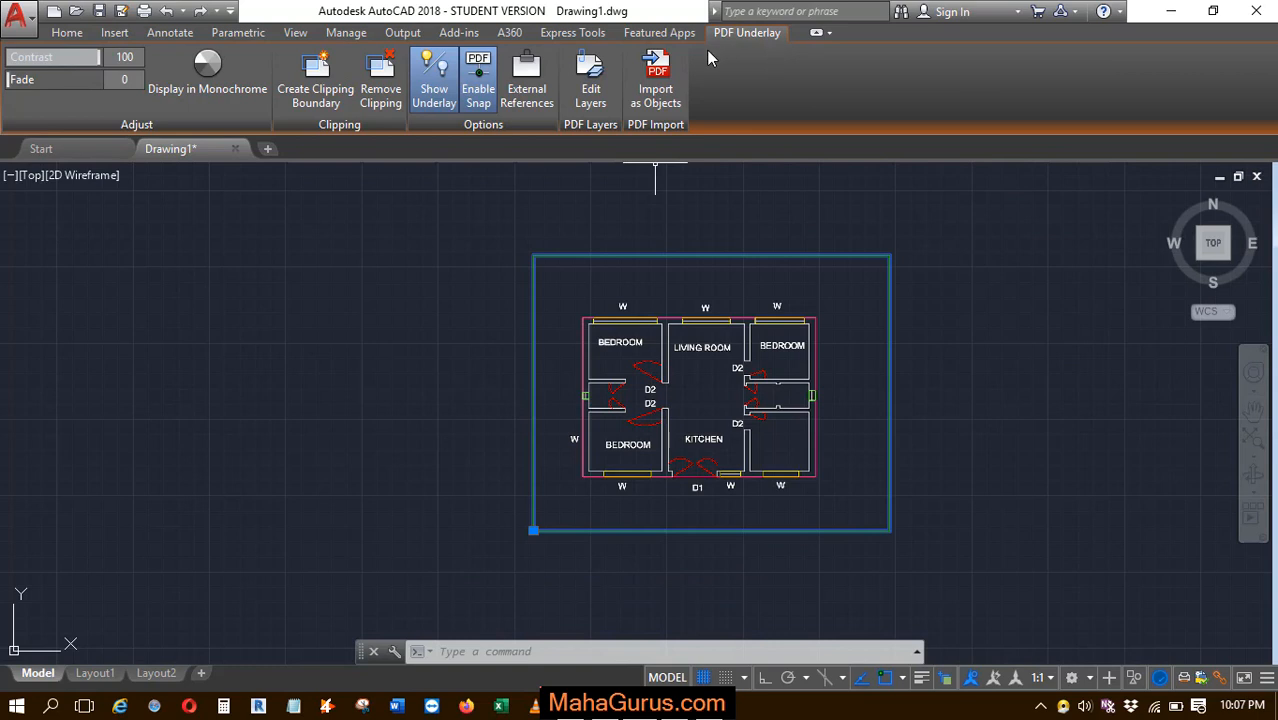
pyautogui.moveTo(356, 144)
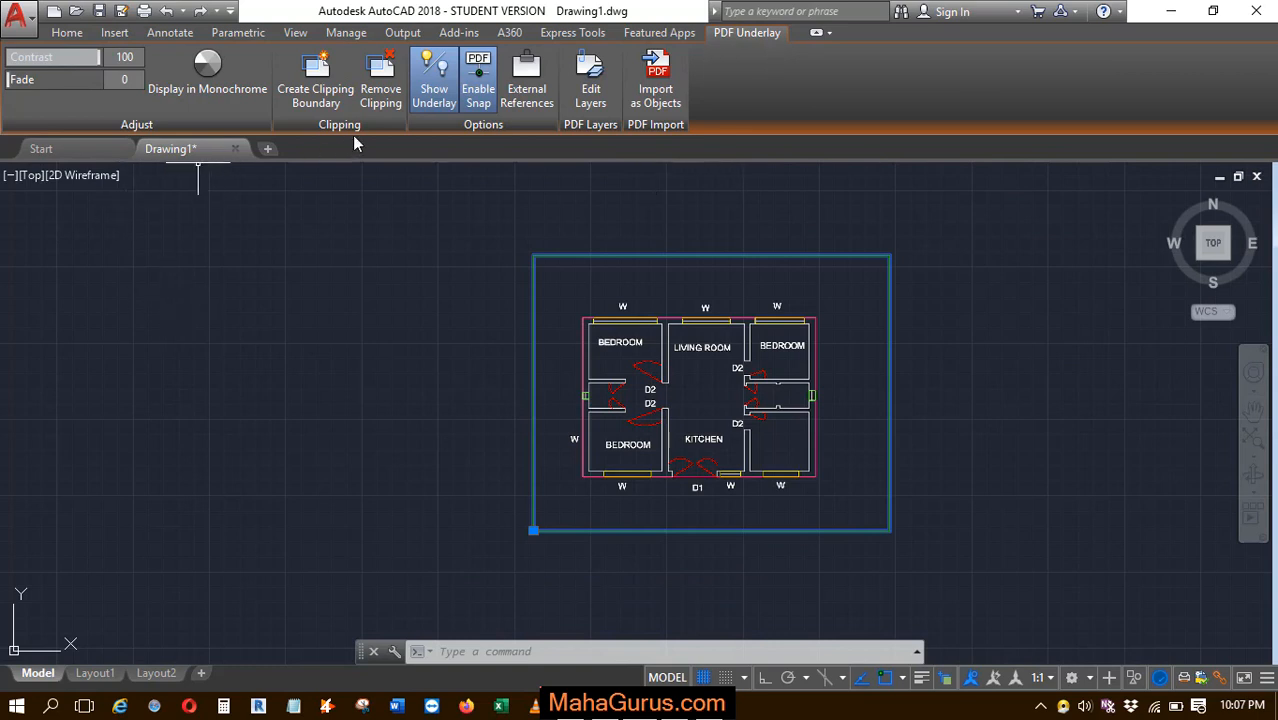
pyautogui.moveTo(350, 140)
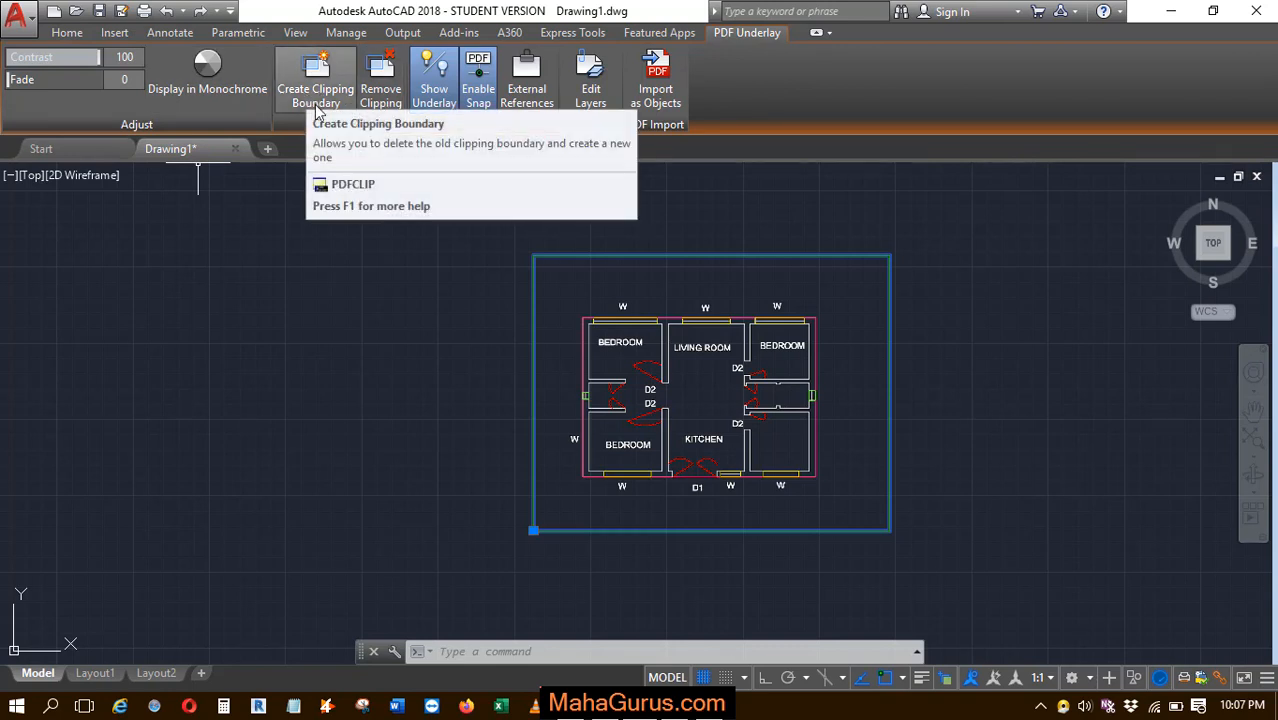
pyautogui.moveTo(336, 176)
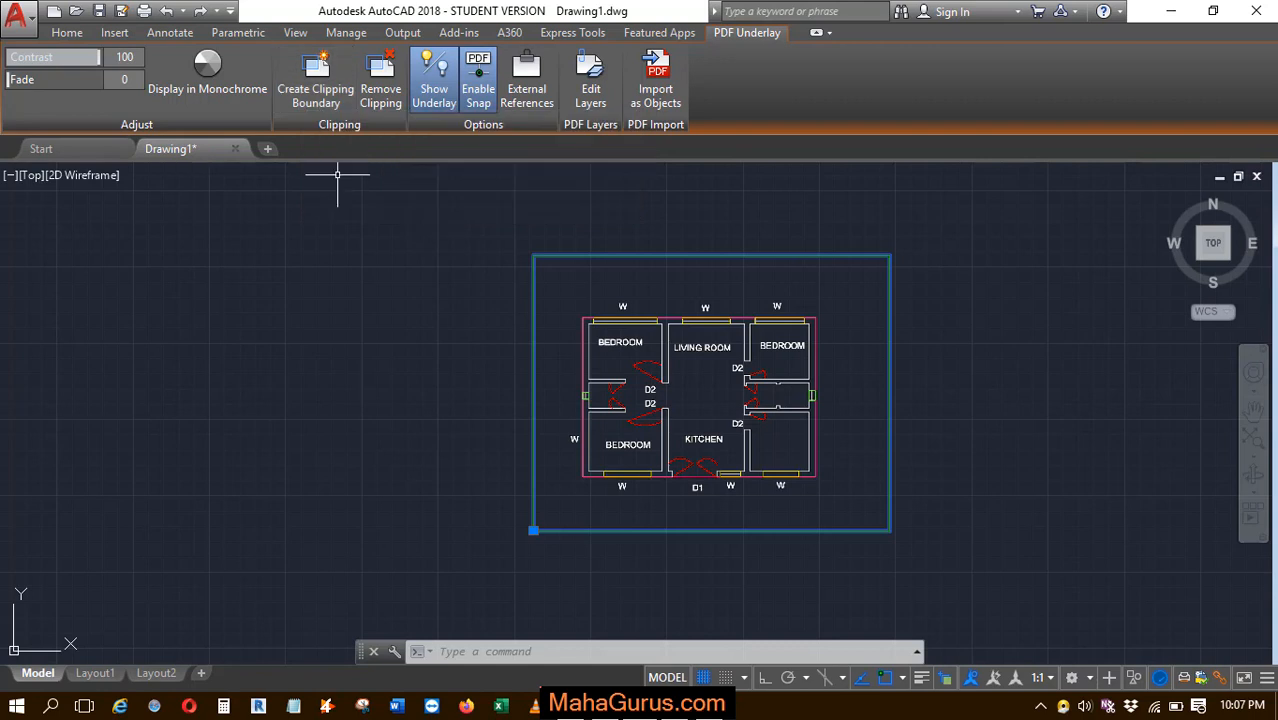
pyautogui.moveTo(352, 220)
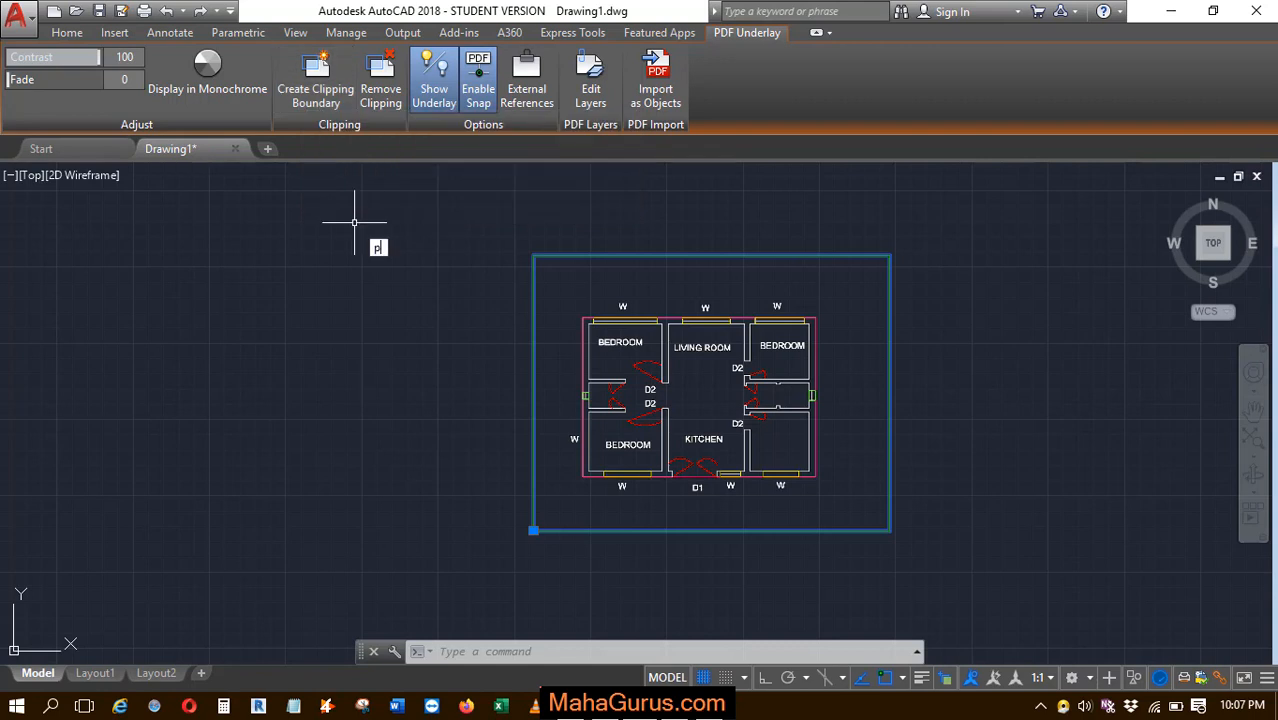
# Start PDFCLIP to clip the underlay to a rectangle around the left bedrooms.
pyautogui.write('PDFCLIP Enter PDF clipping option [ON OFF Delete New boundary')
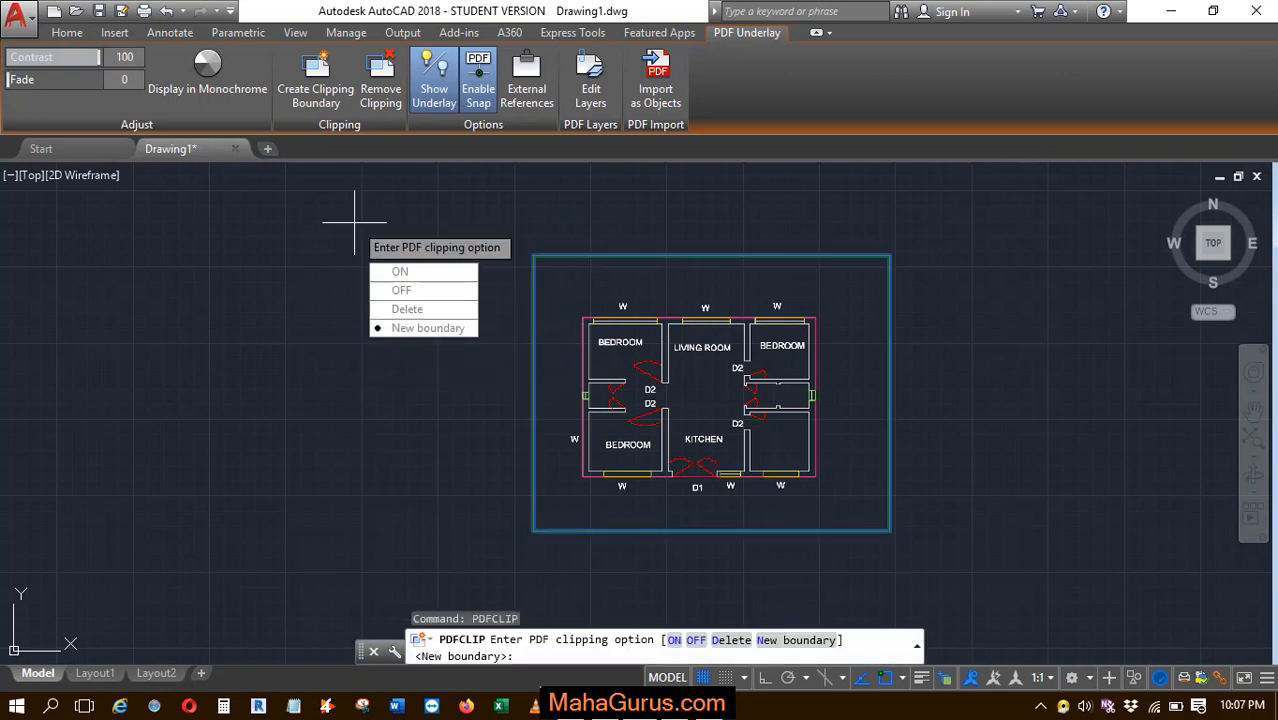
pyautogui.moveTo(428, 328)
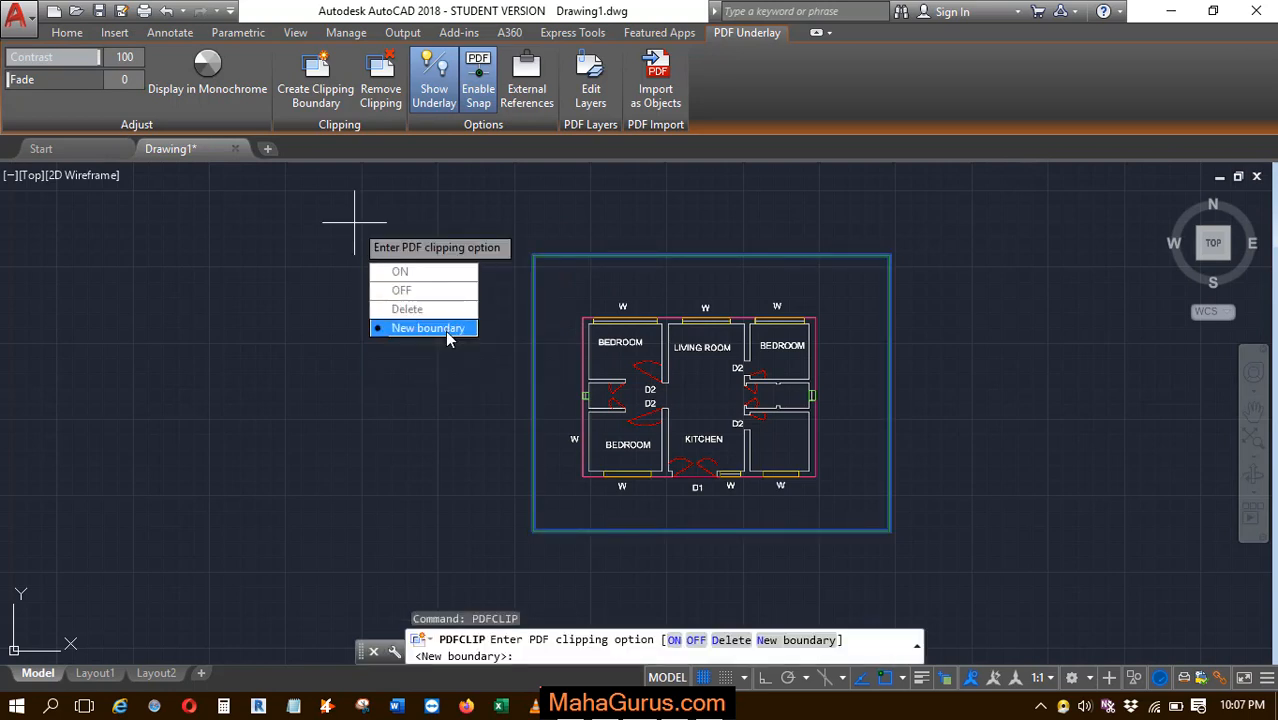
pyautogui.moveTo(436, 308)
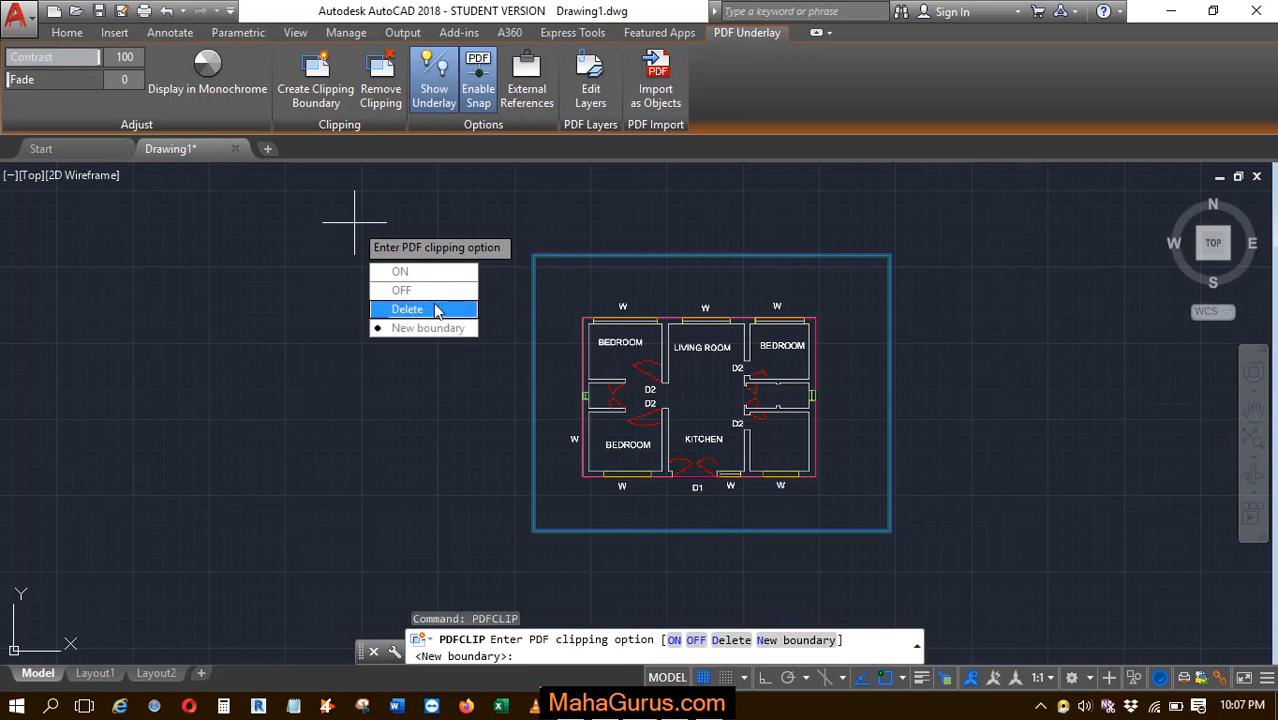
pyautogui.moveTo(400, 272)
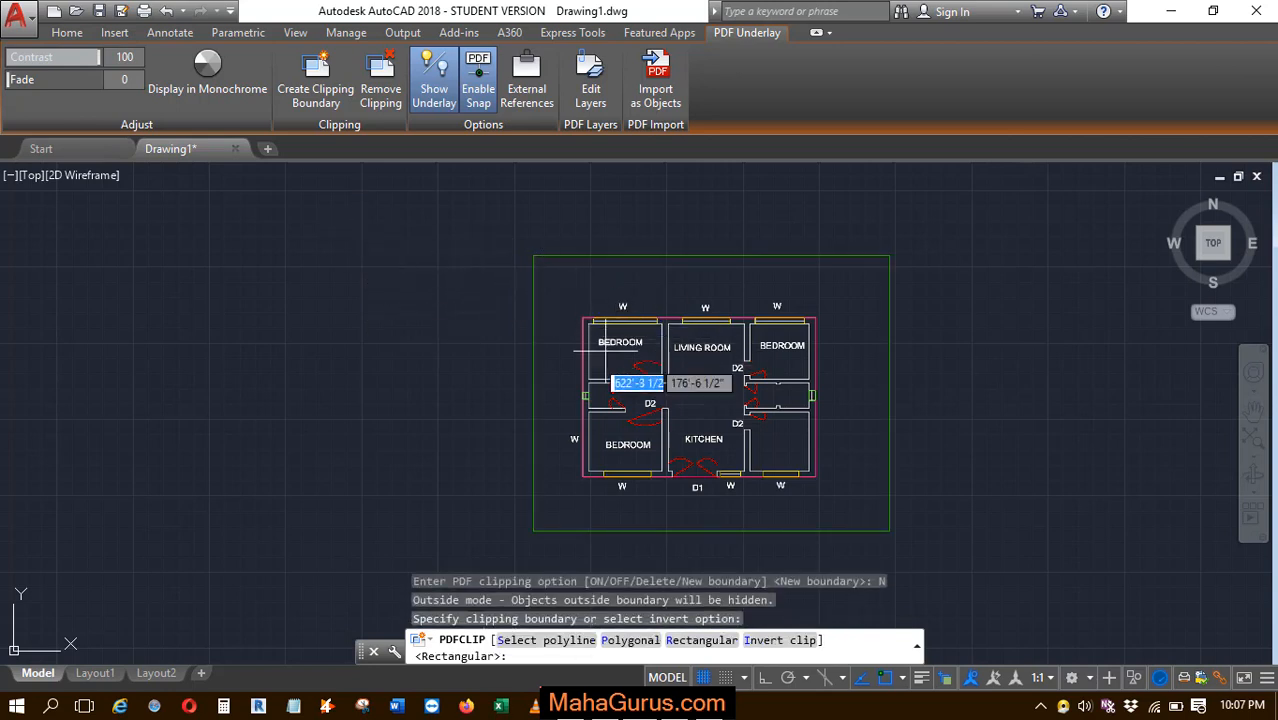
pyautogui.moveTo(564, 278)
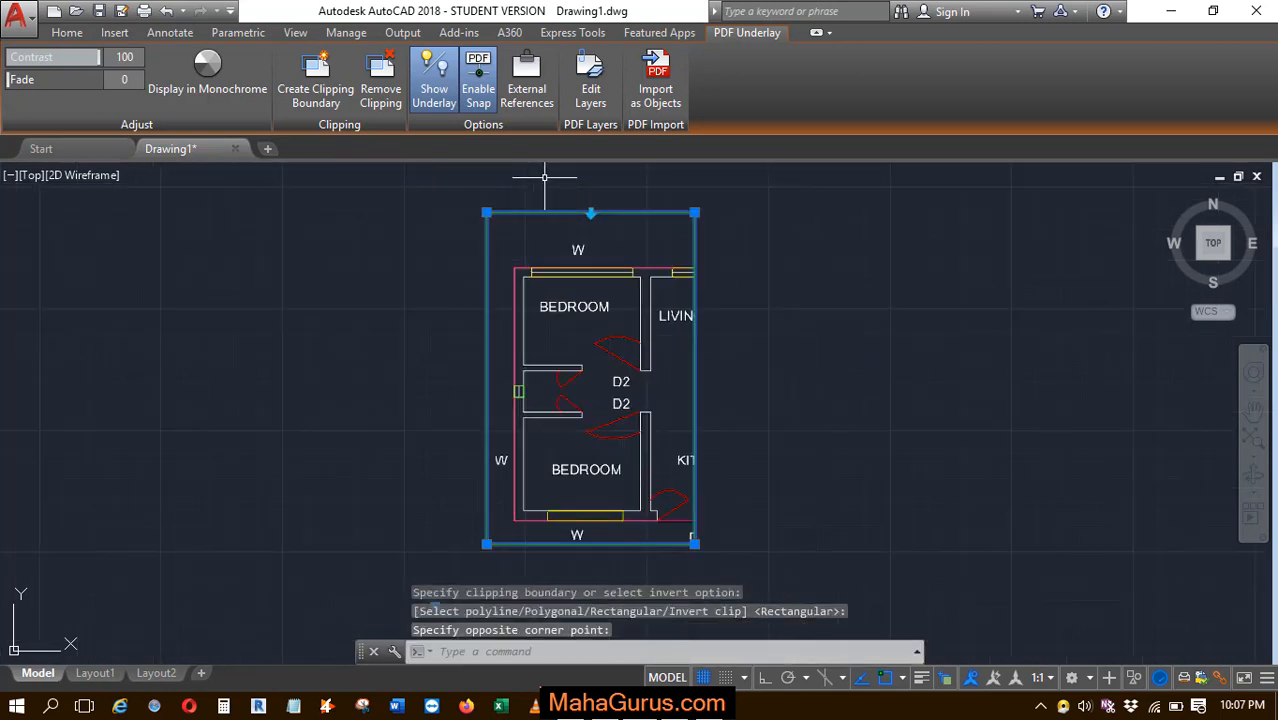
pyautogui.moveTo(416, 334)
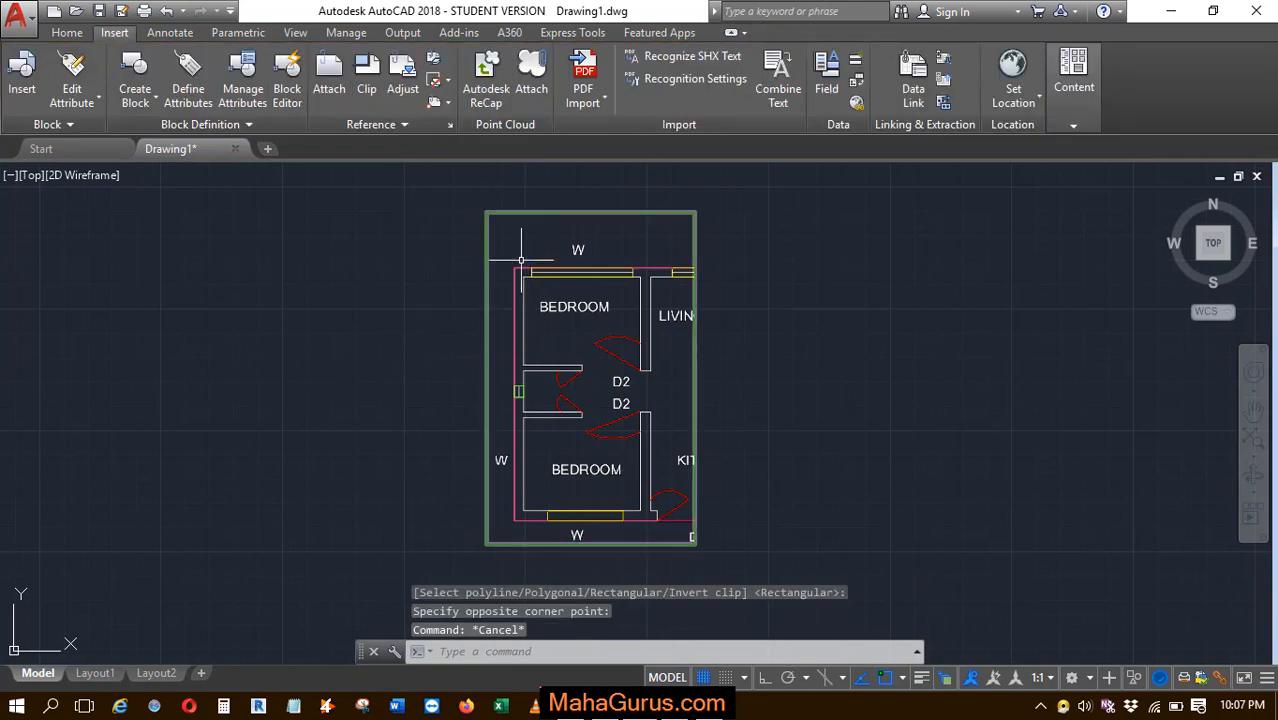
# Stretch the clipped underlay's right edge so the living room and kitchen show again.
pyautogui.scroll(-3)
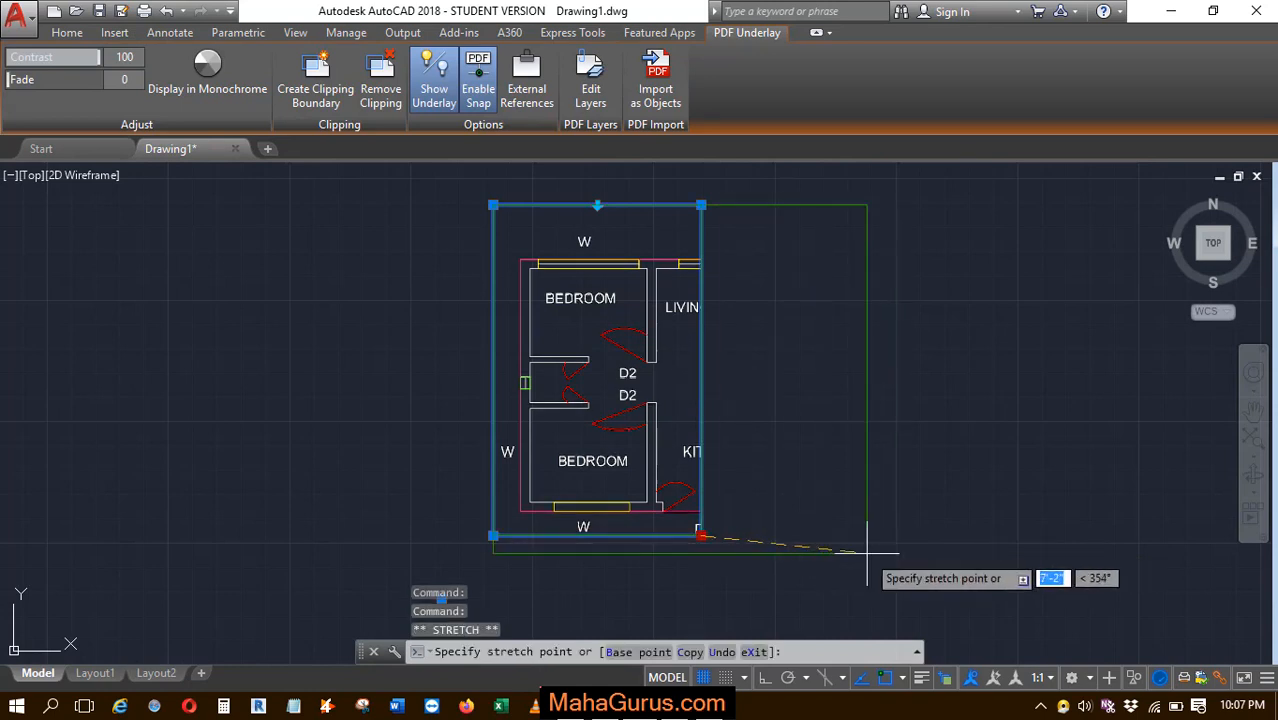
pyautogui.click(884, 544)
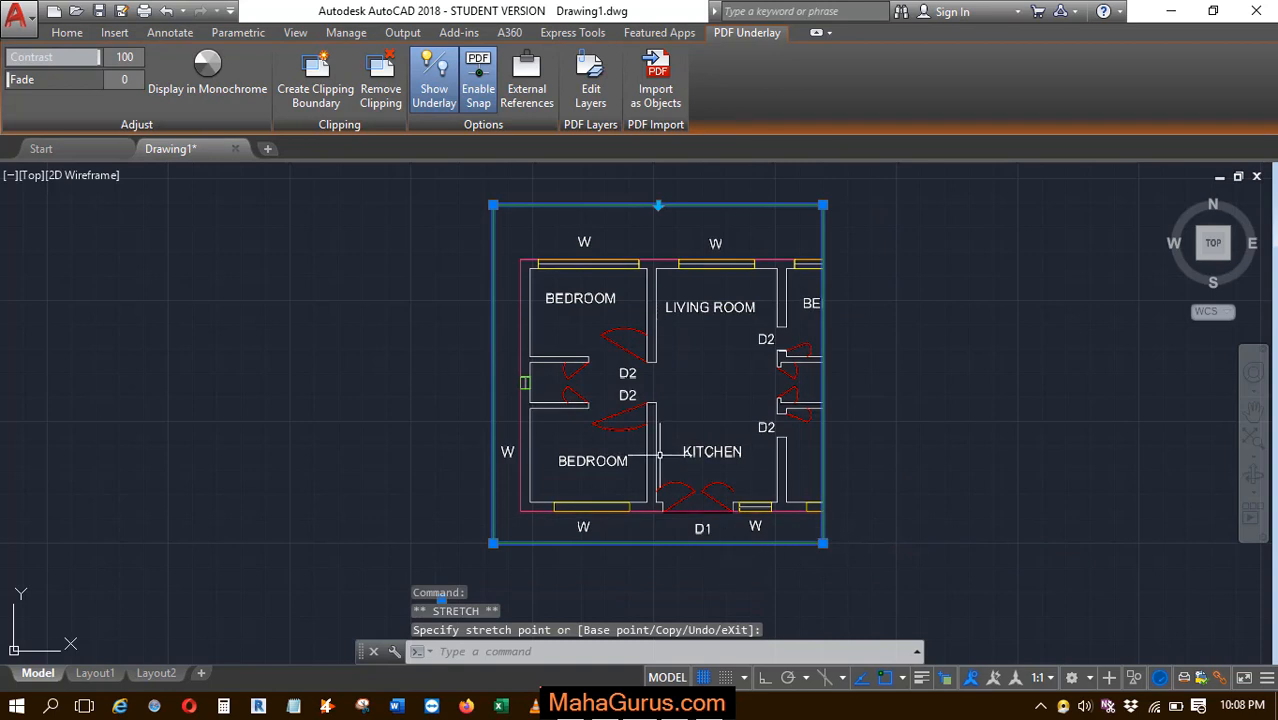
pyautogui.moveTo(684, 600)
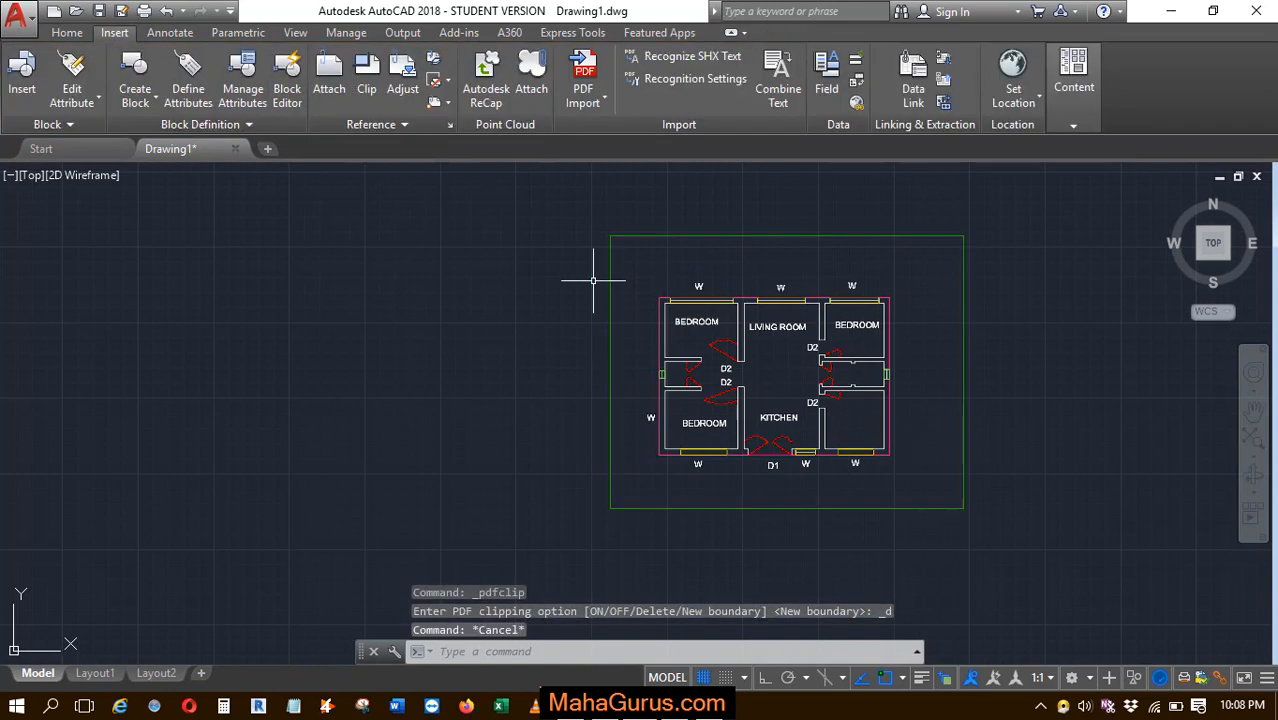
pyautogui.moveTo(750, 290)
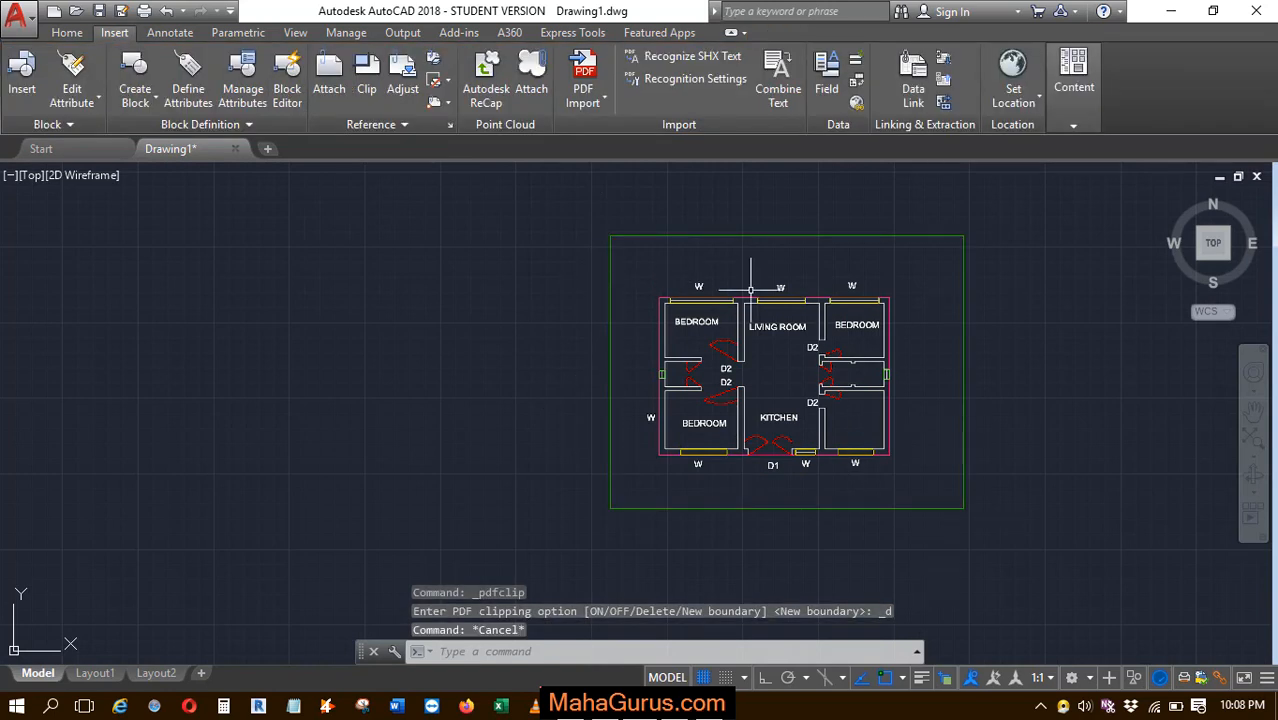